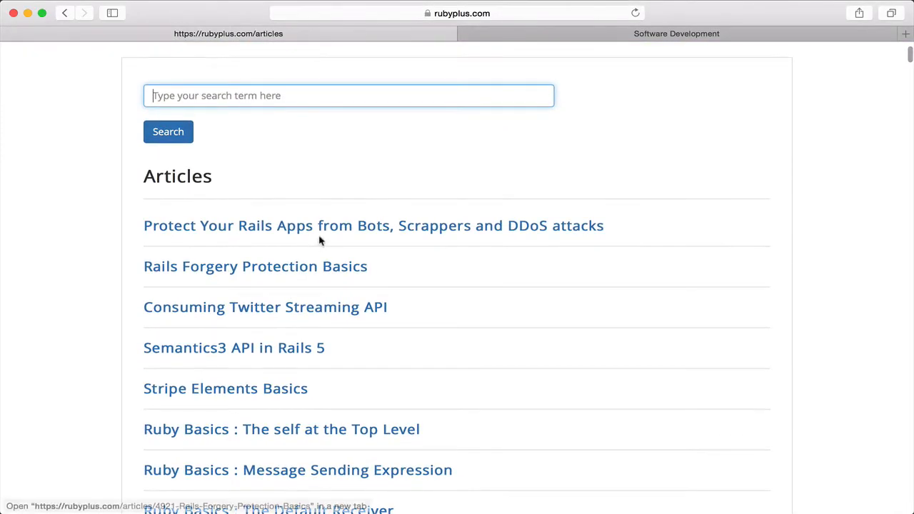
Open 'Protect Your Rails Apps from Bots, Scrappers and DDoS attacks' in a new tab and scroll down
click(374, 225)
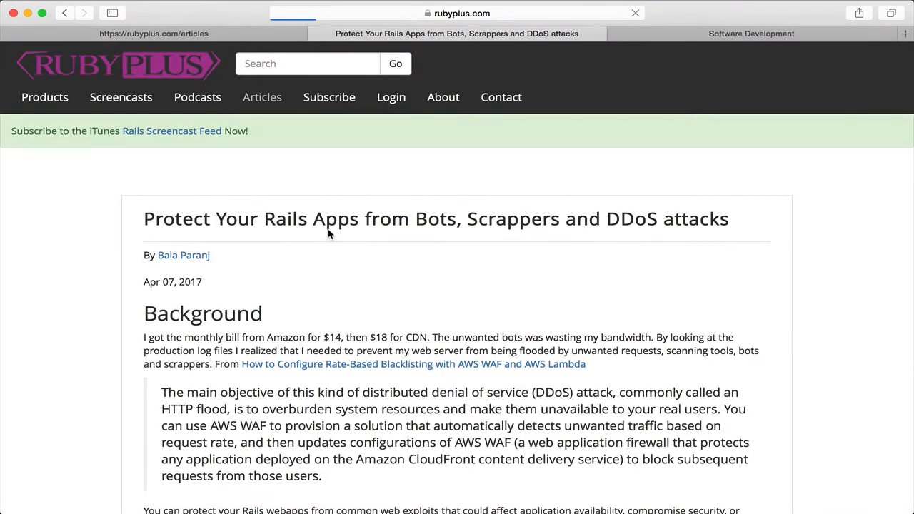
scroll(down, 3)
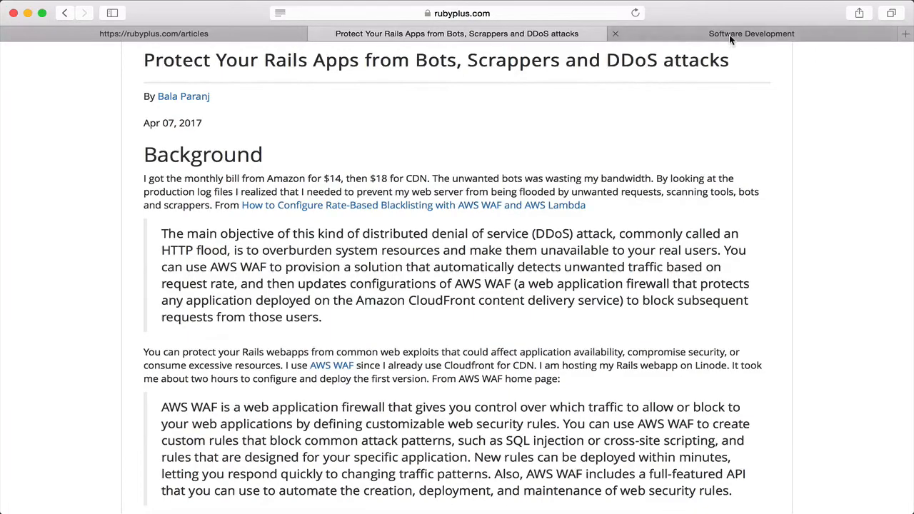
mouse_move(751, 33)
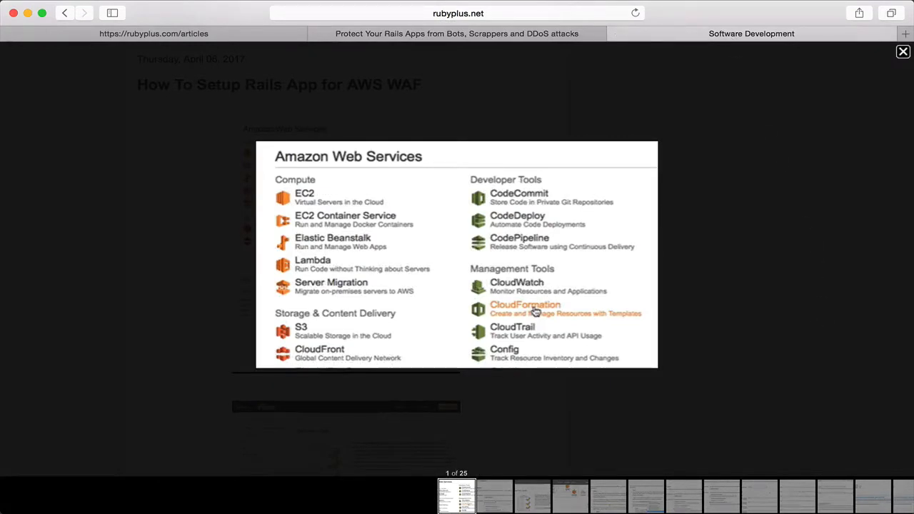
Advance the slideshow to slide 6 and copy the 'download the template' link
click(525, 309)
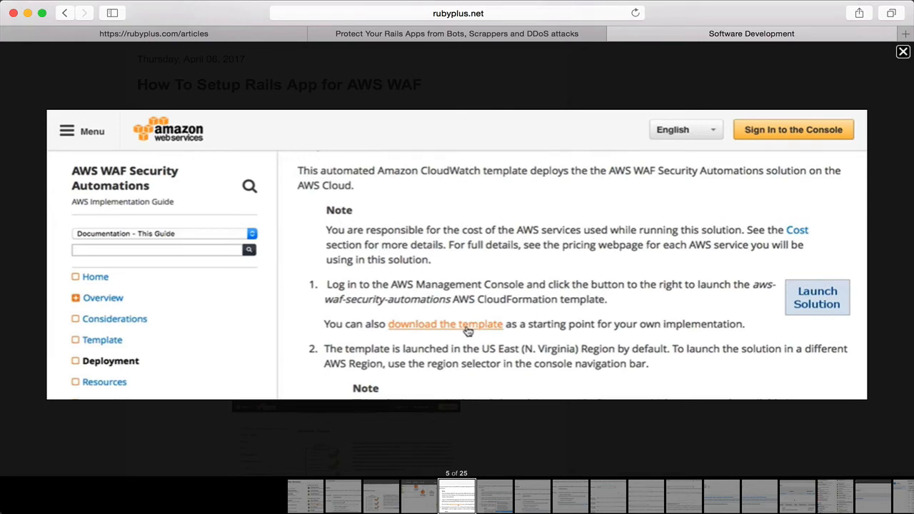
right_click(444, 323)
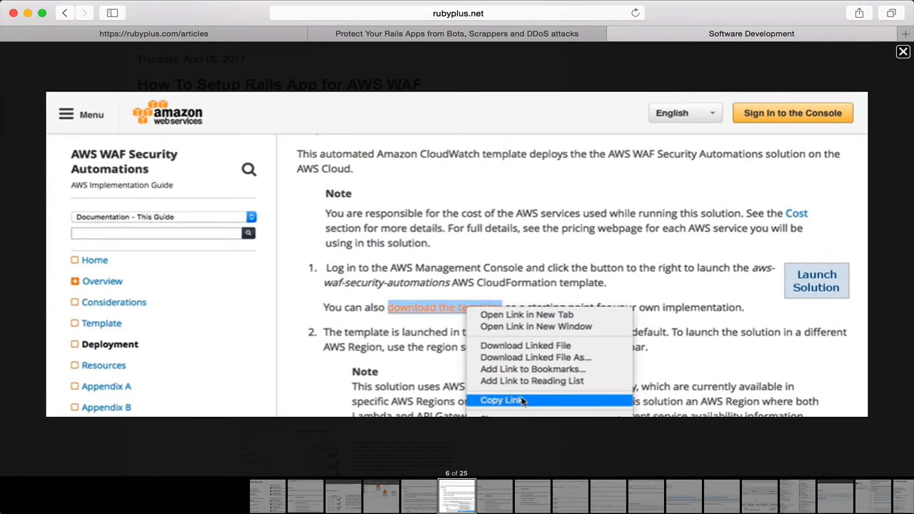